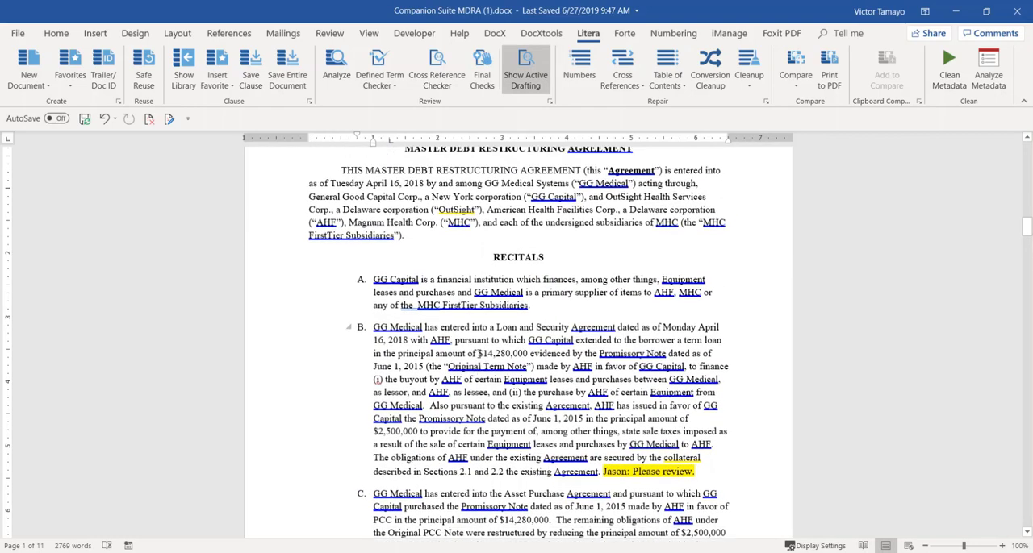
Step: Show the Contract Companion risk dashboard (0 flags, 14 attention items) beside the agreement
{"action": "scroll", "scroll_direction": "down", "scroll_amount": 3}
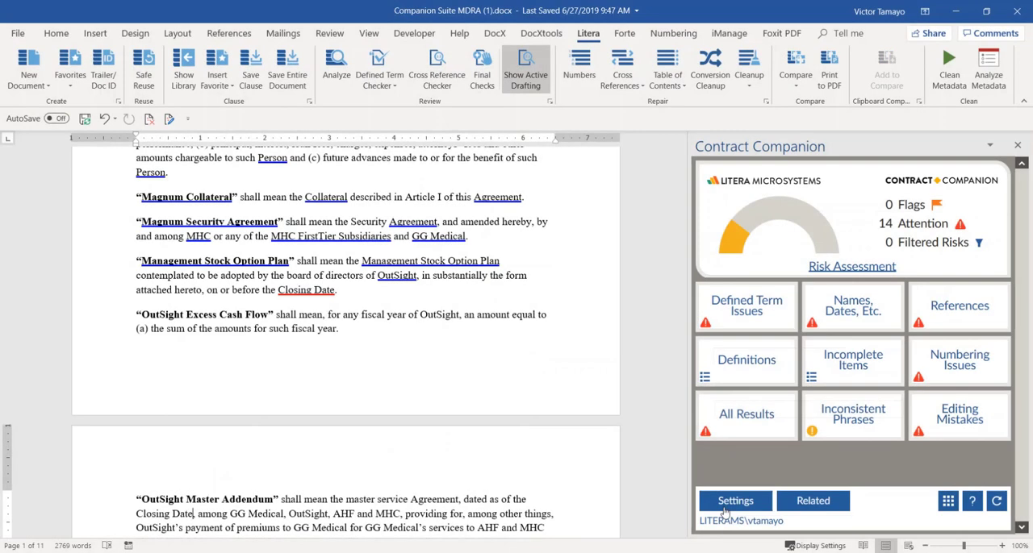
Step: Reach the Display settings showing each error type's Active Drafting colour swatch
{"action": "left_click", "coordinate": [734, 500]}
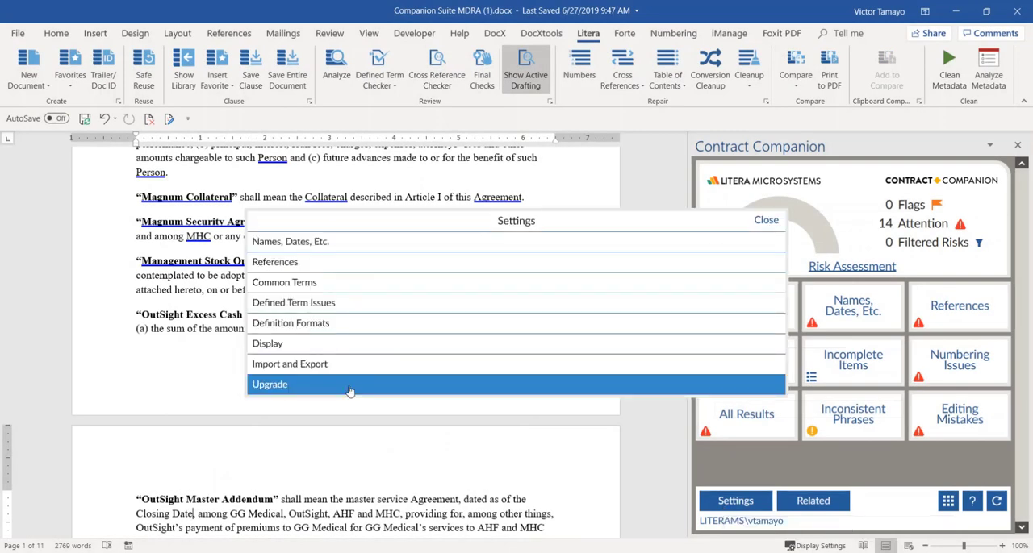
{"action": "left_click", "coordinate": [267, 343]}
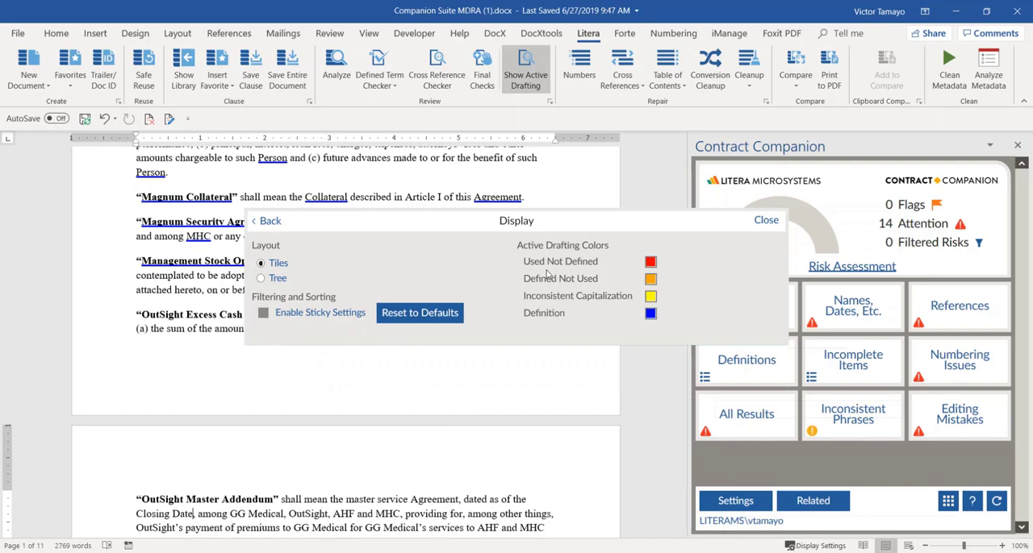
{"action": "left_click", "coordinate": [650, 262]}
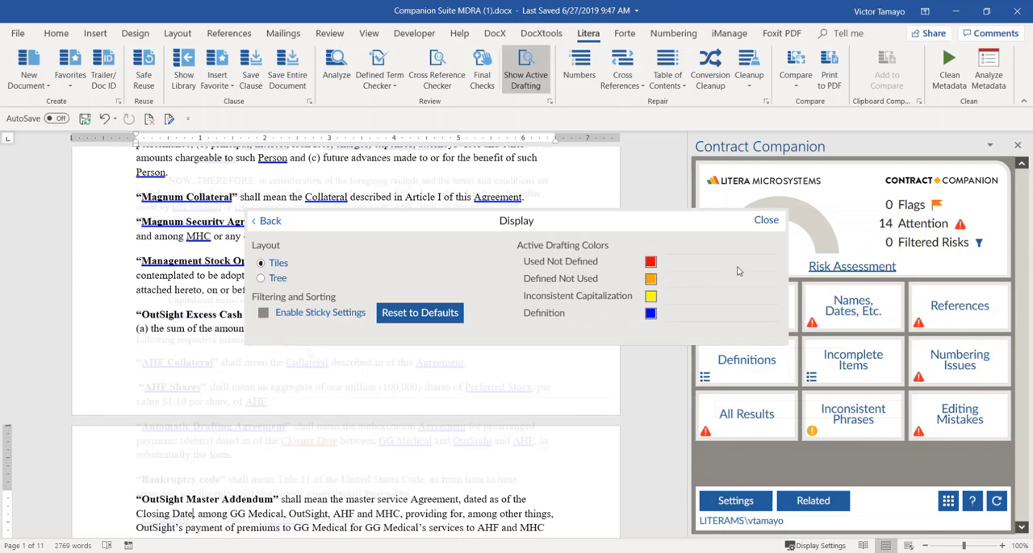
Step: Set the Used Not Defined colour to none and close Display settings
{"action": "left_click", "coordinate": [651, 262]}
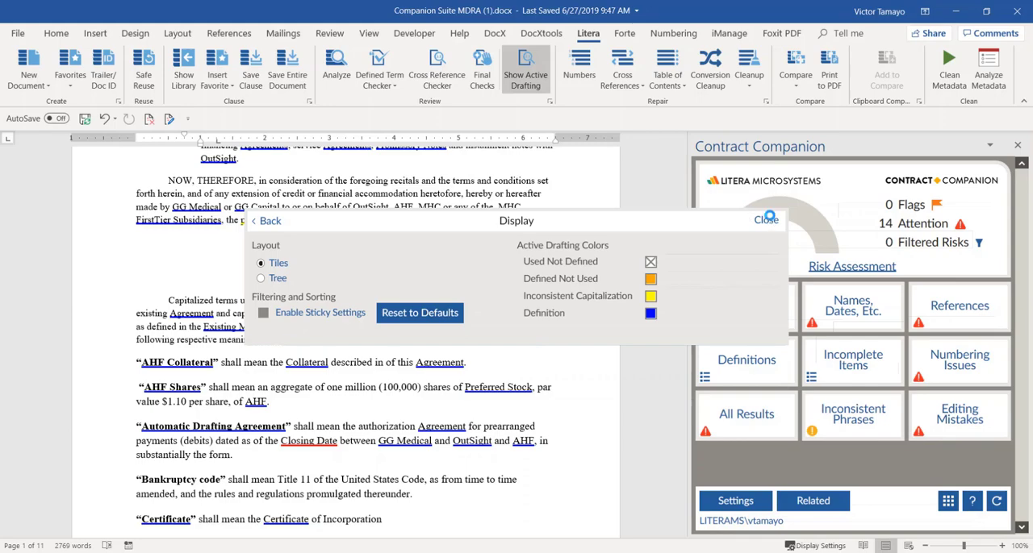
{"action": "left_click", "coordinate": [764, 219]}
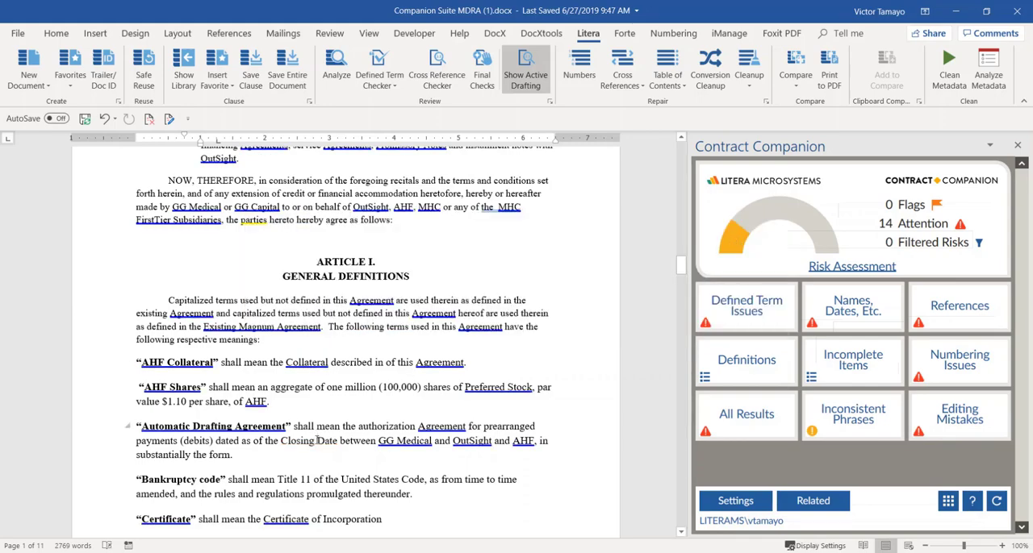